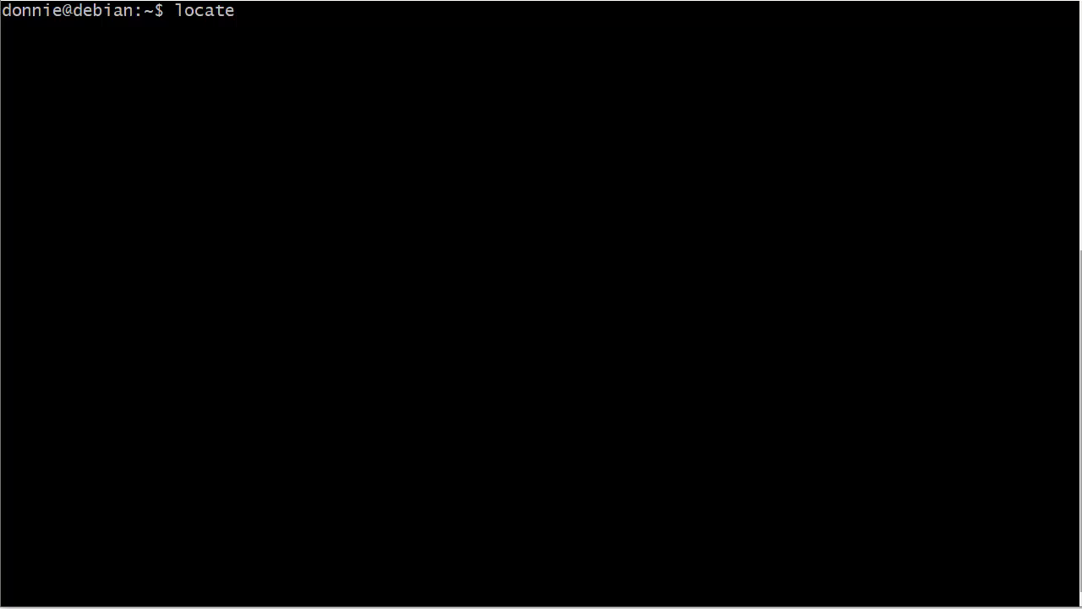
- Discard the unfinished locate line and begin a cd command at the home prompt
key(BackSpace)
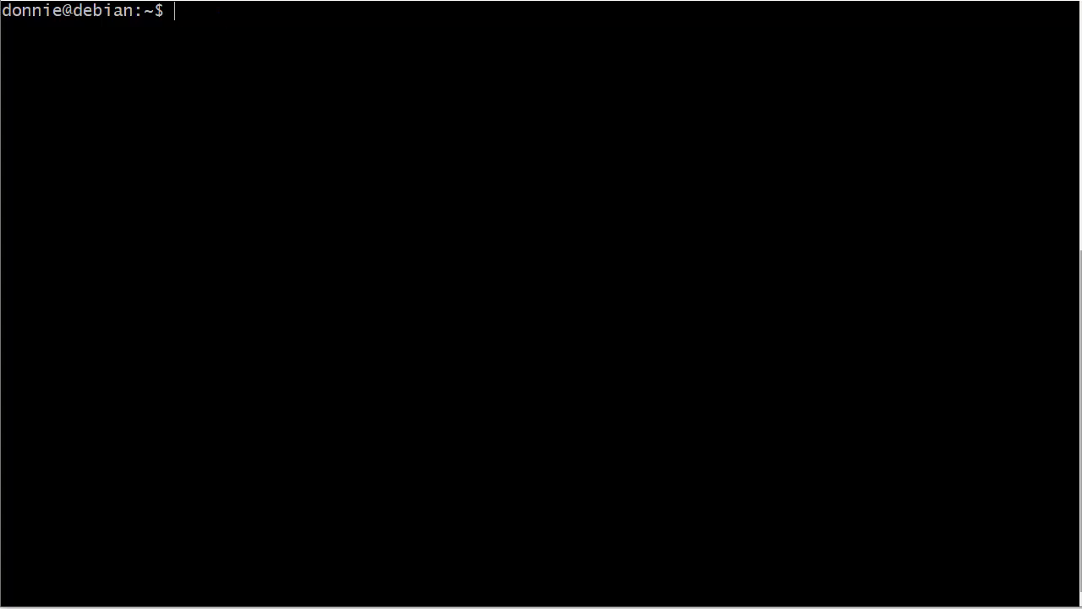
text(cd)
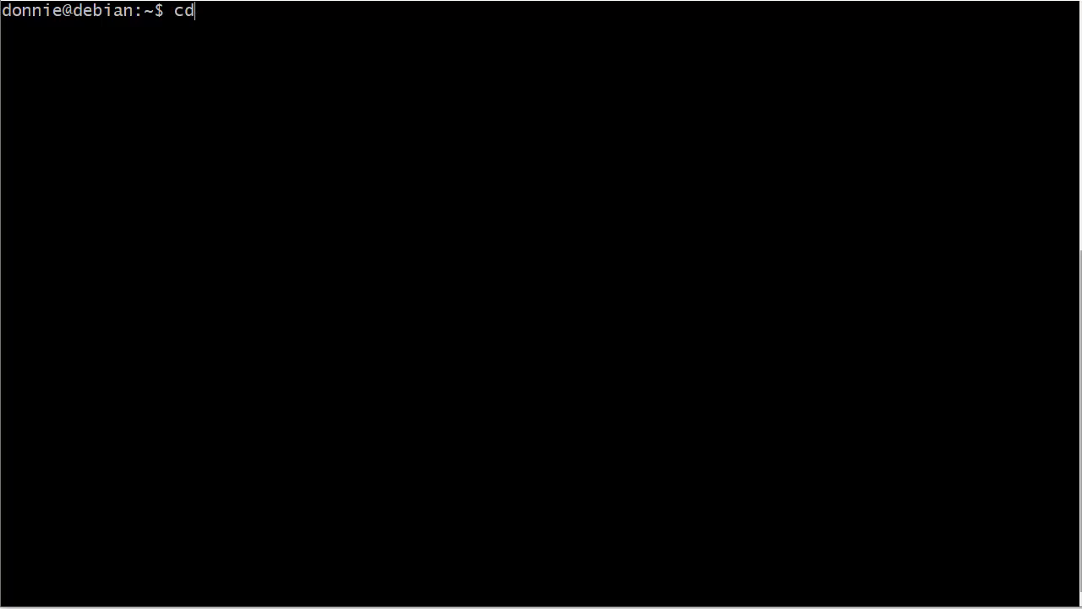
- Move into /etc/cron.daily, list its scripts, and view the locate script in less
text(/etc/cron.daily/)
text(ls)
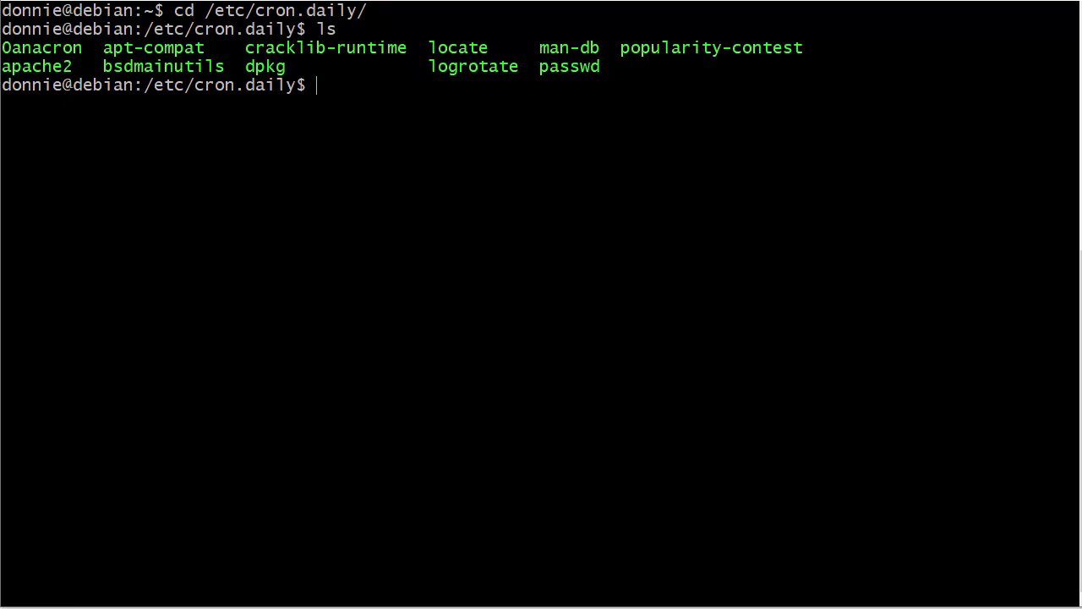
double_click(454, 48)
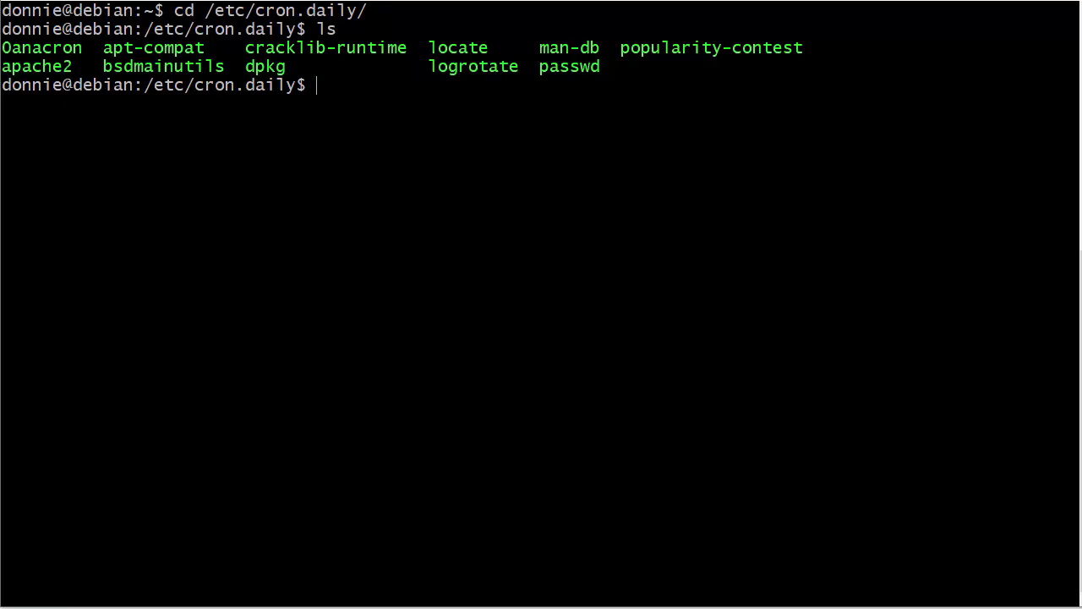
text(le)
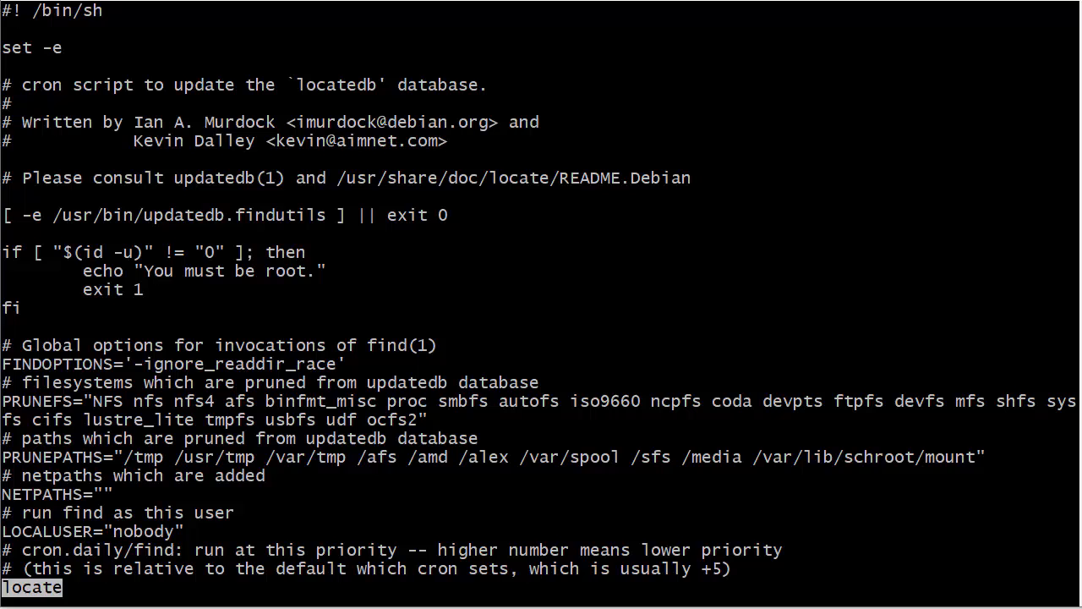
- Quit less, return to the home directory with cd, and clear the screen
key(q)
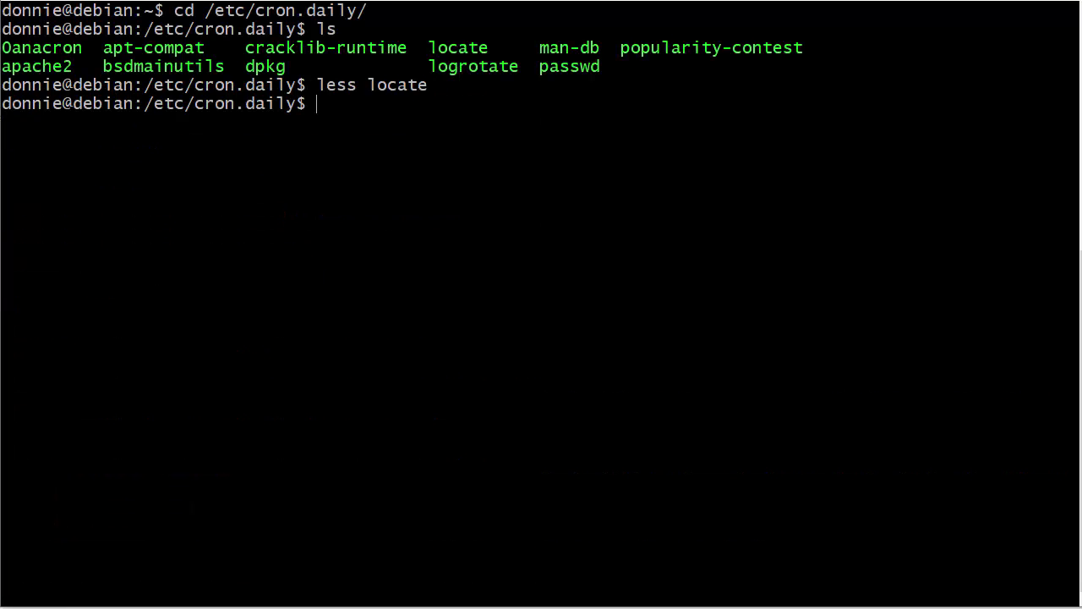
text(6)
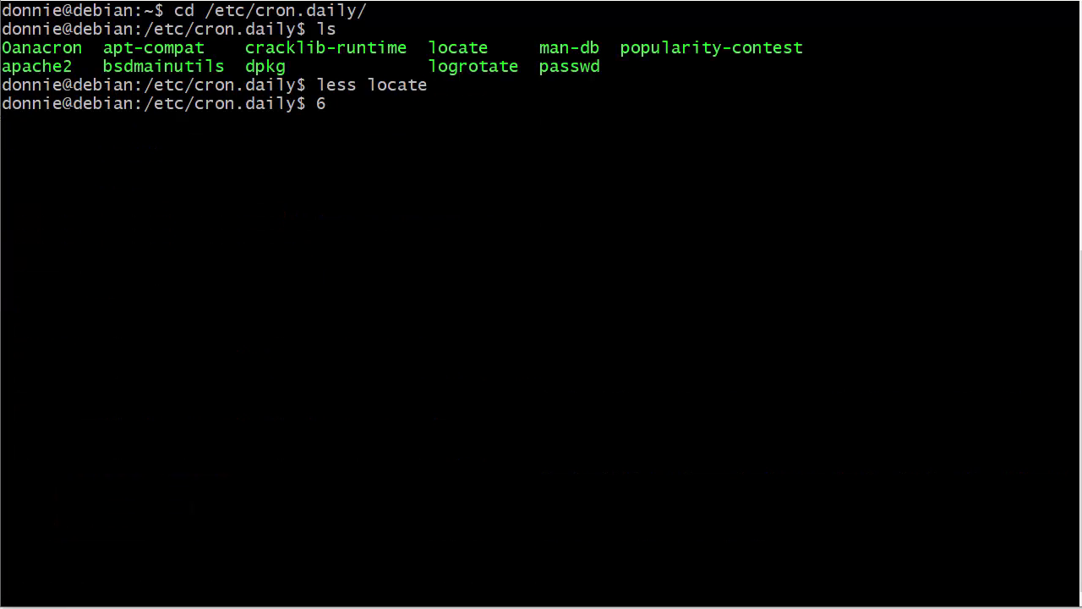
text(clear)
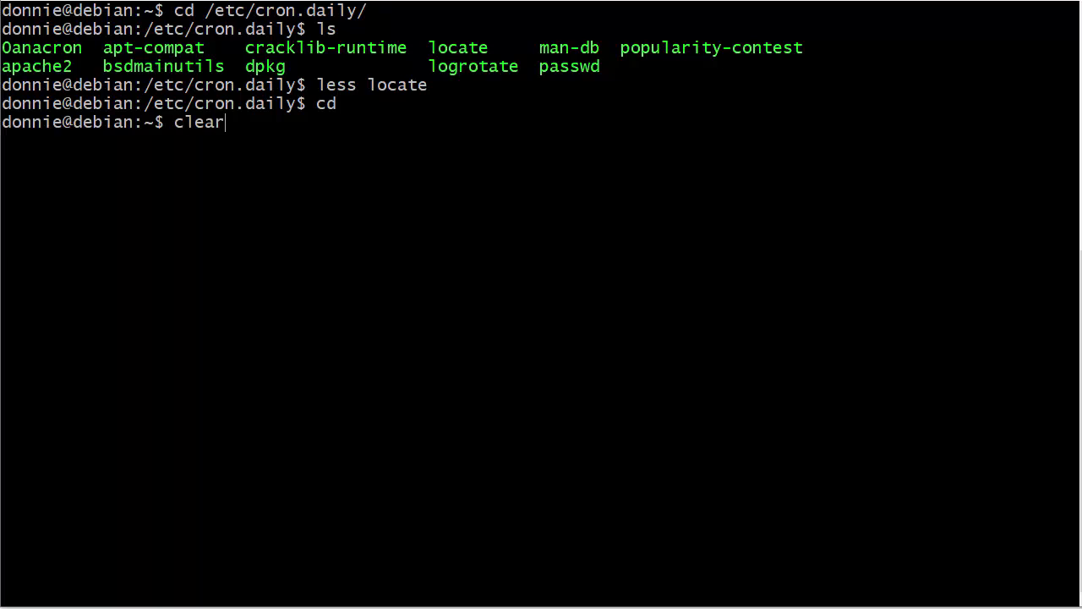
text(sudo apt)
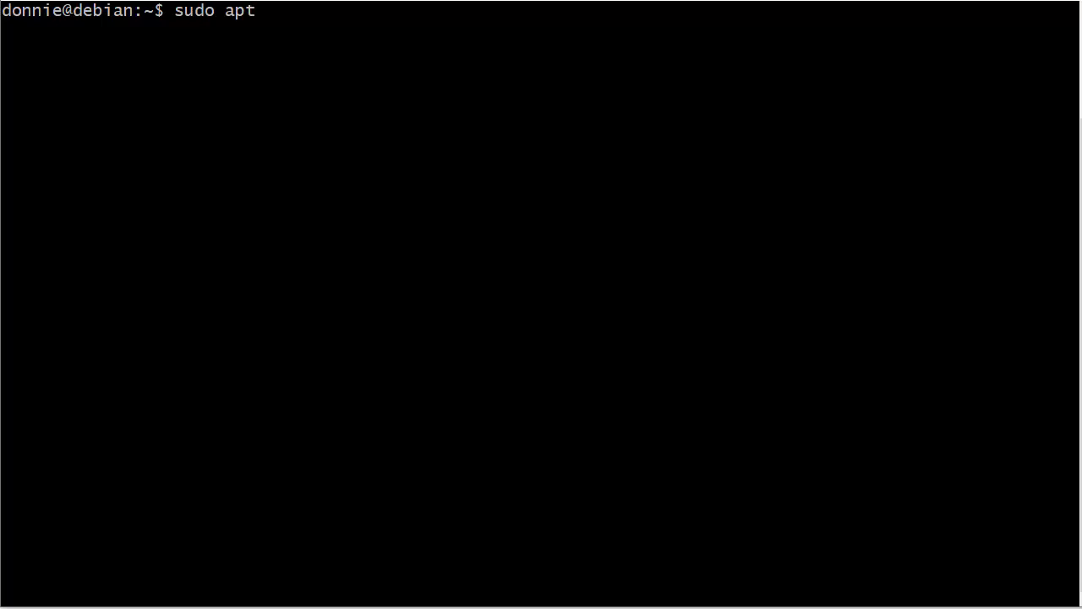
- Install the locate package with sudo apt install locate, then open man locate
text(install lo)
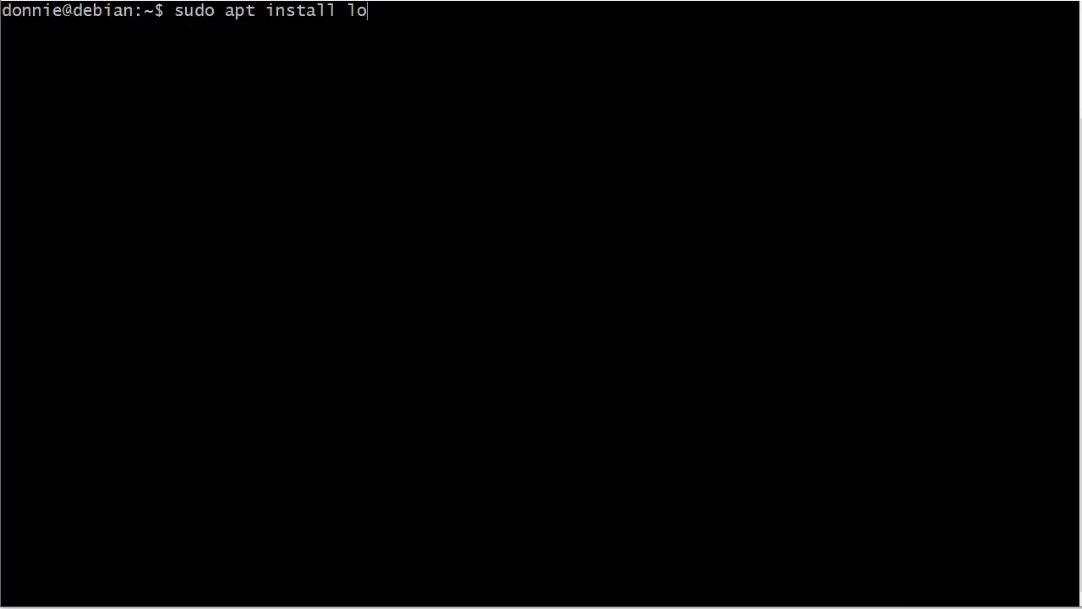
text(cate)
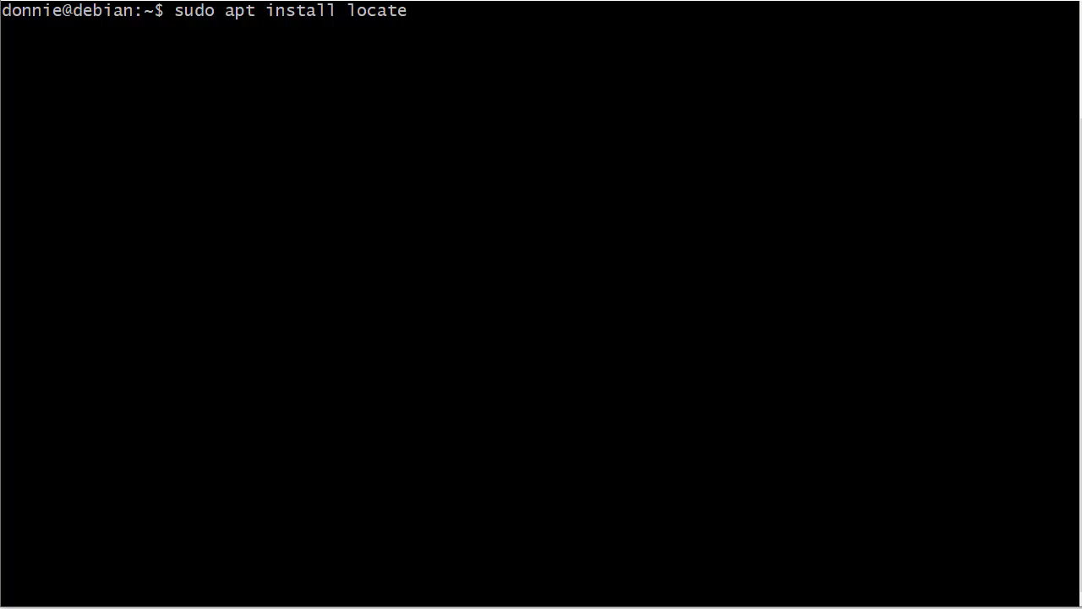
key(BackSpace)
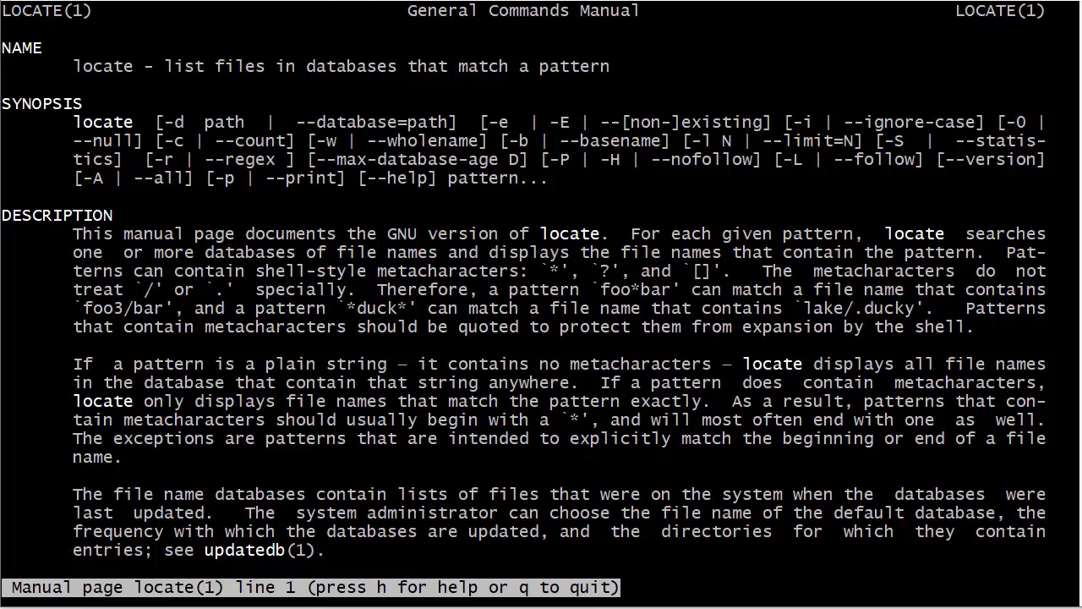
- Scroll the locate man page down toward the -i, --ignore-case option
scroll(down, 3)
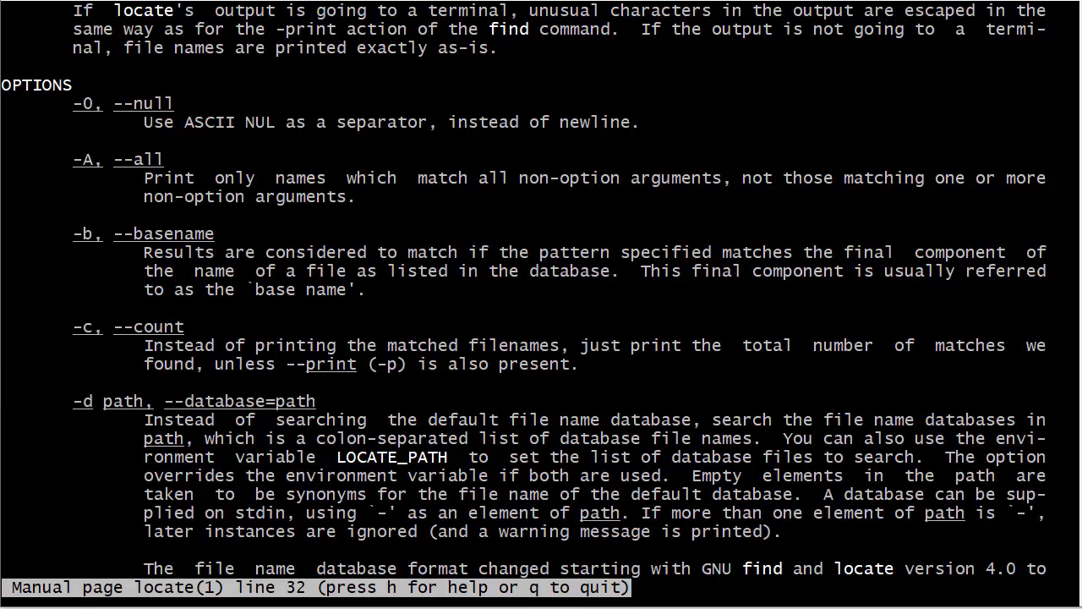
scroll(down, 3)
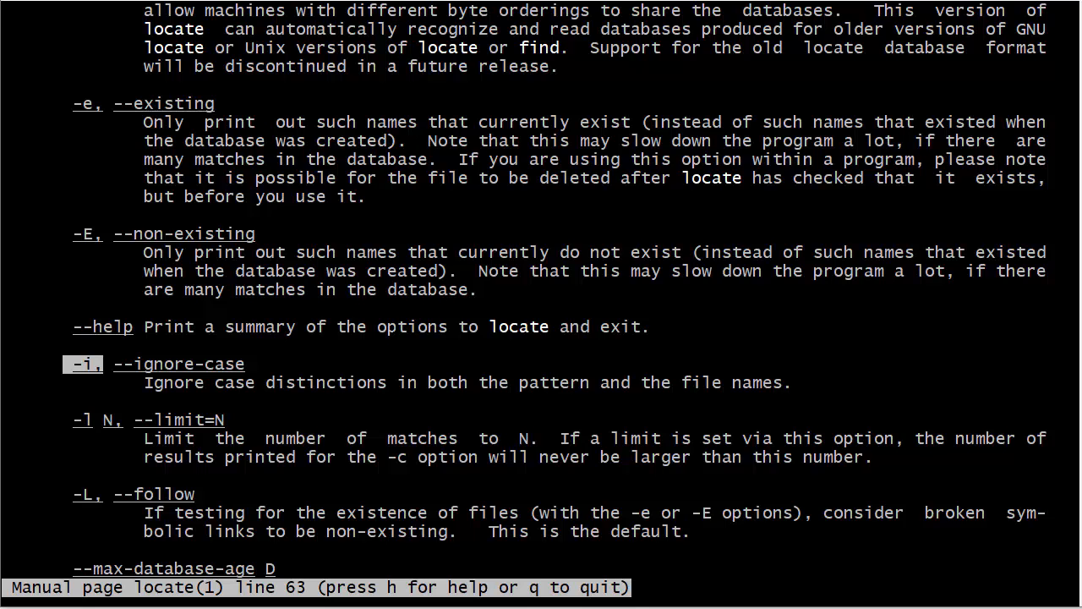
scroll(down, 3)
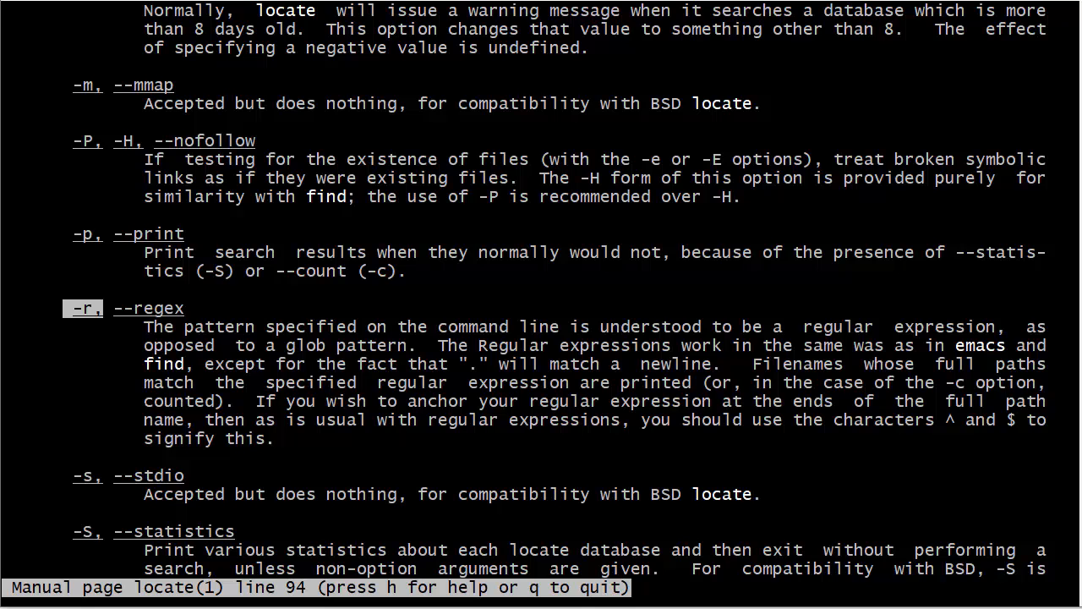
- Scroll to the -S and -w options, highlighting -S, then down to SEE ALSO and HISTORY
scroll(down, 3)
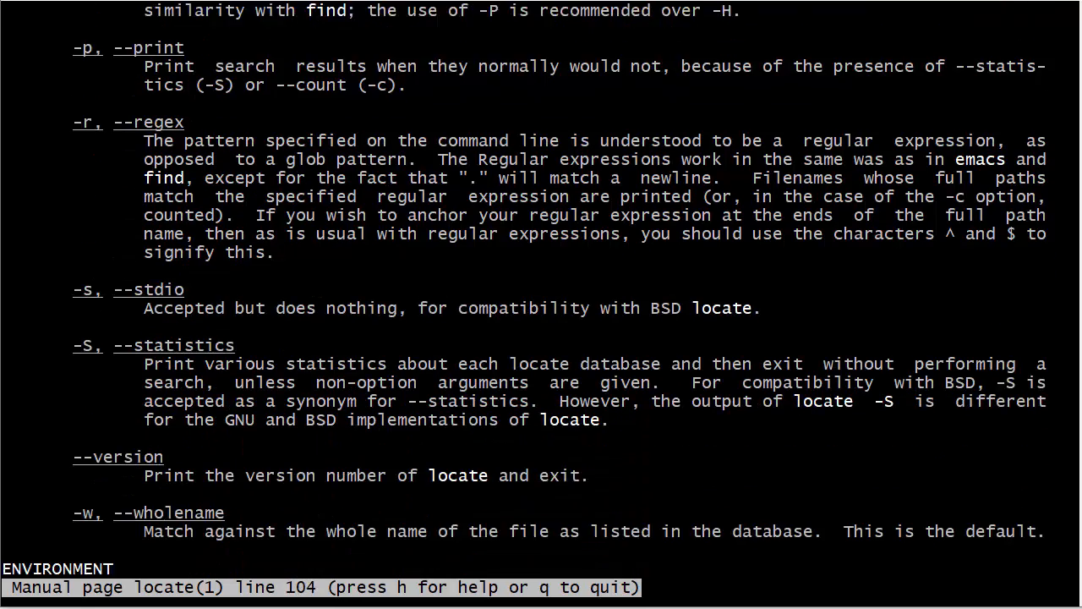
scroll(down, 3)
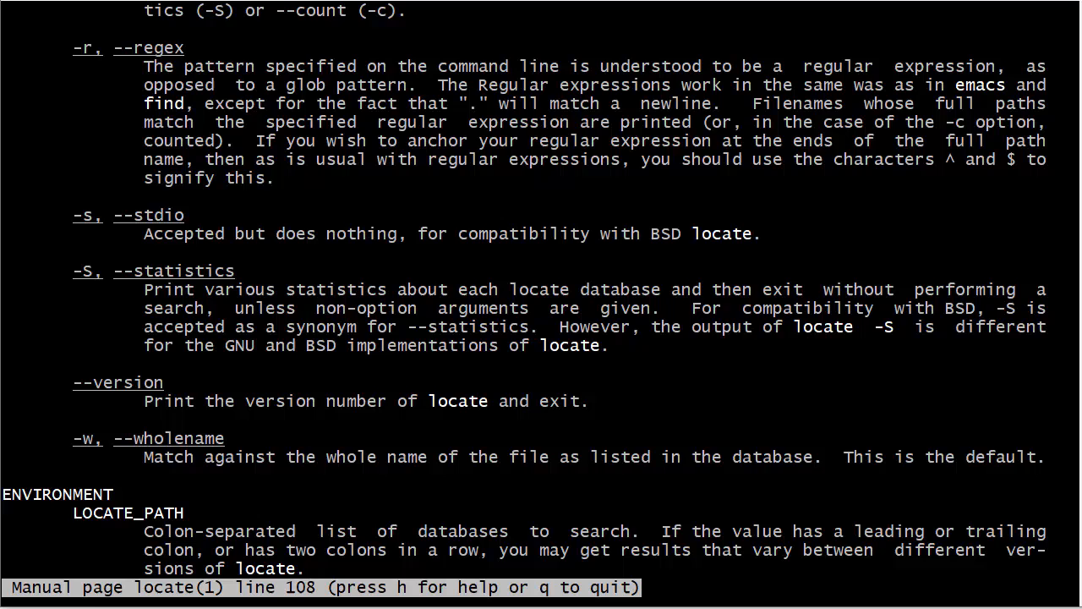
double_click(83, 270)
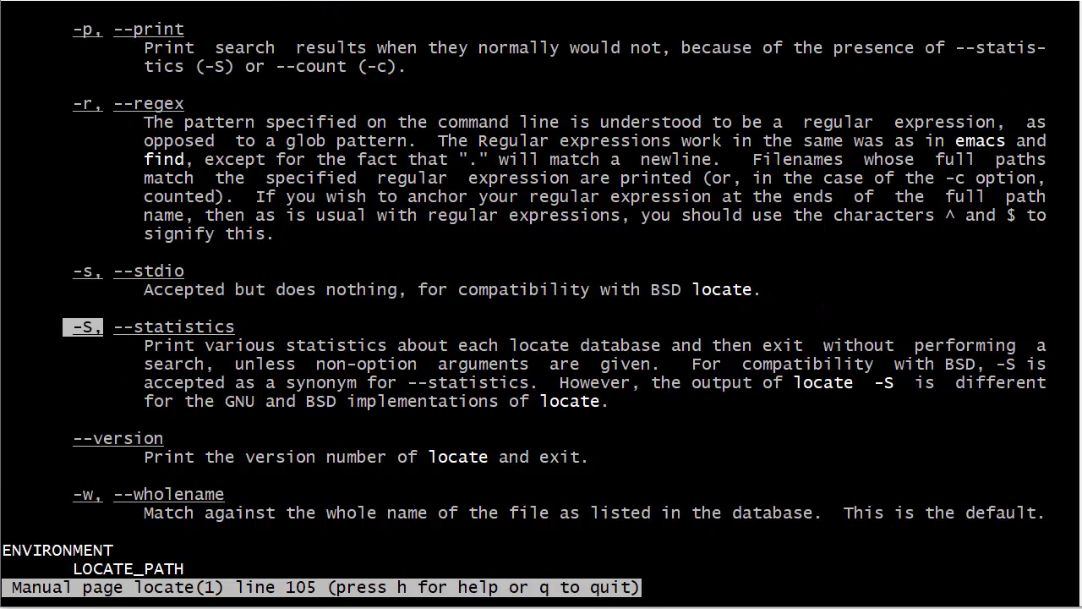
scroll(down, 3)
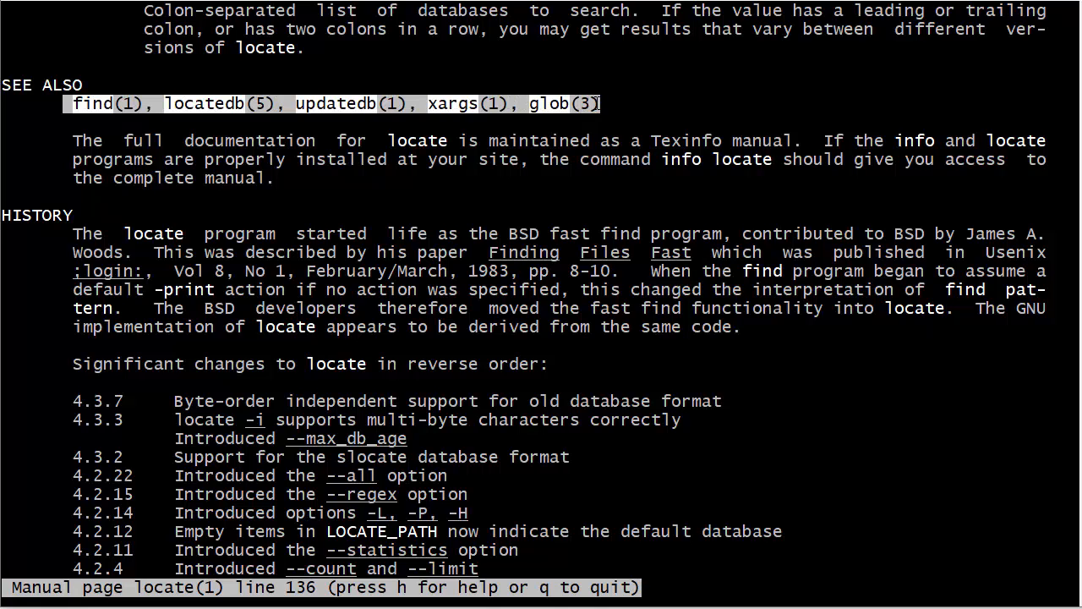
mouse_move(595, 103)
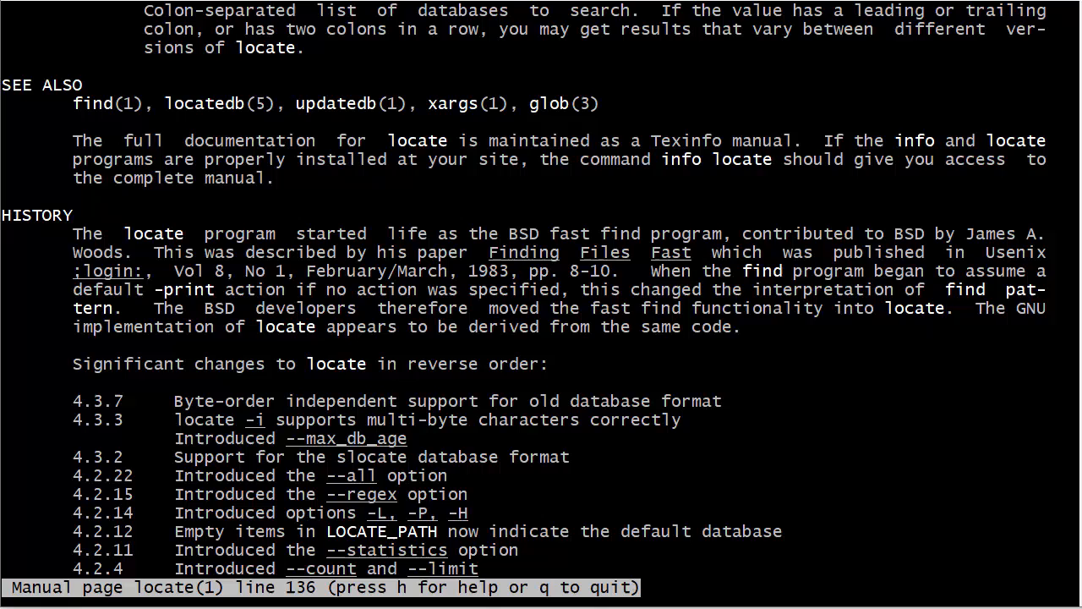
double_click(327, 104)
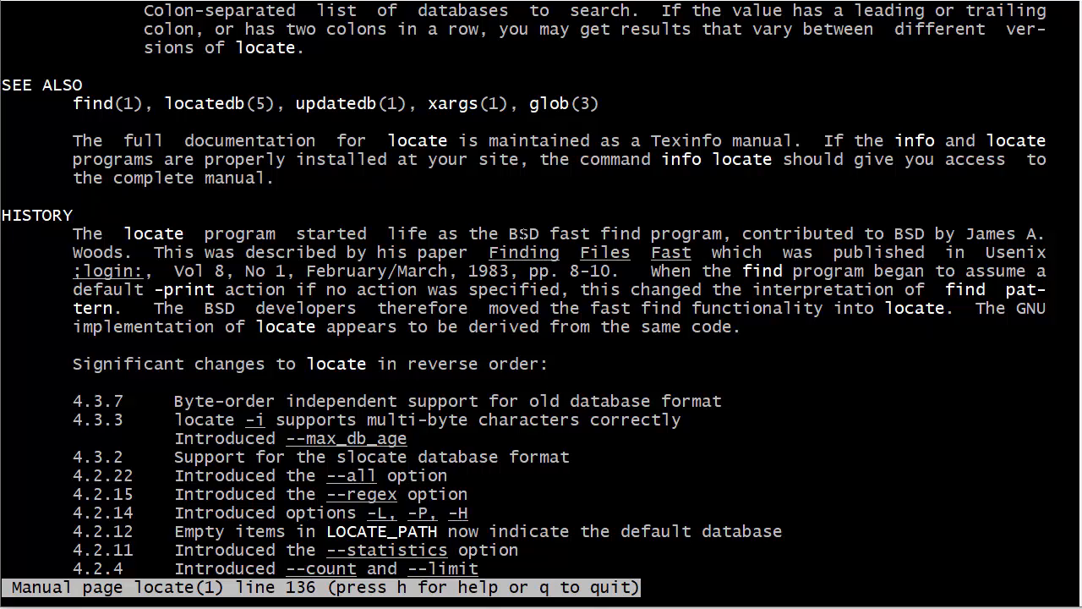
- Quit the man page, then type and erase 'sudo updatedb', leaving a blank prompt
key(q)
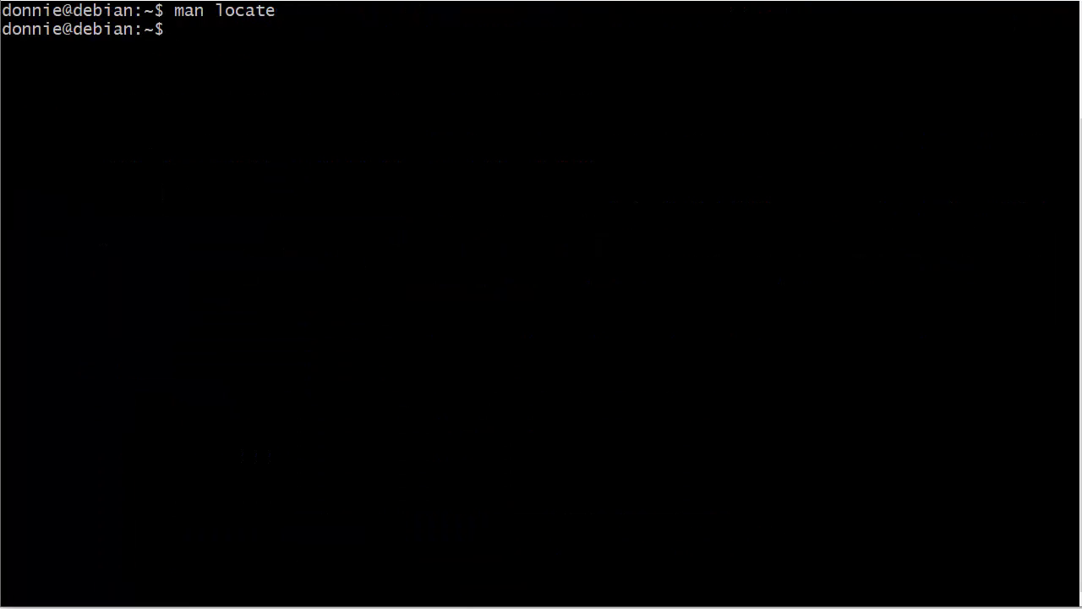
text(sudo upda)
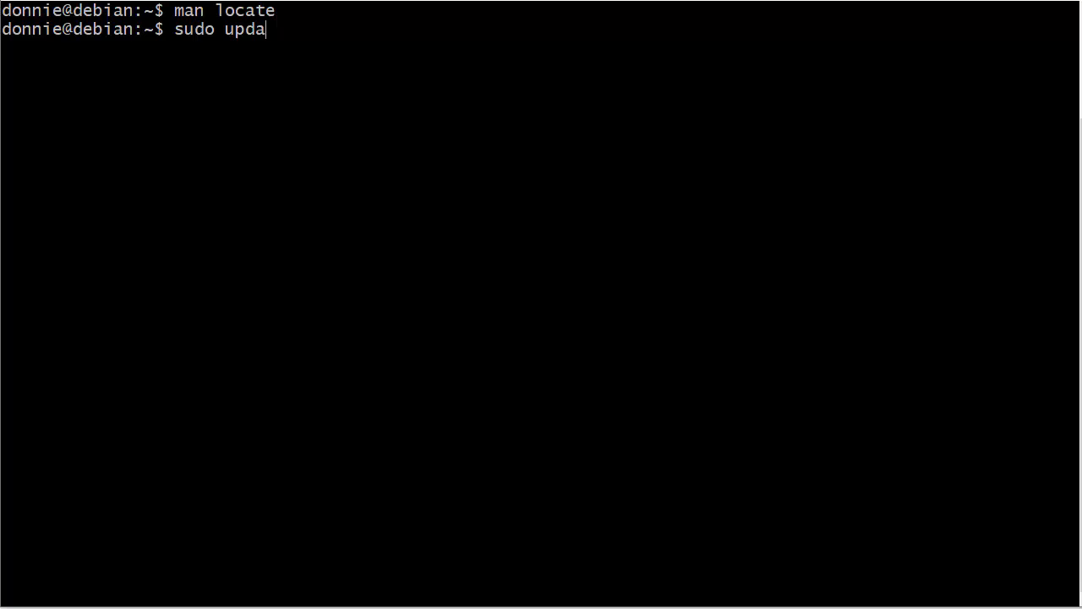
text(tedb)
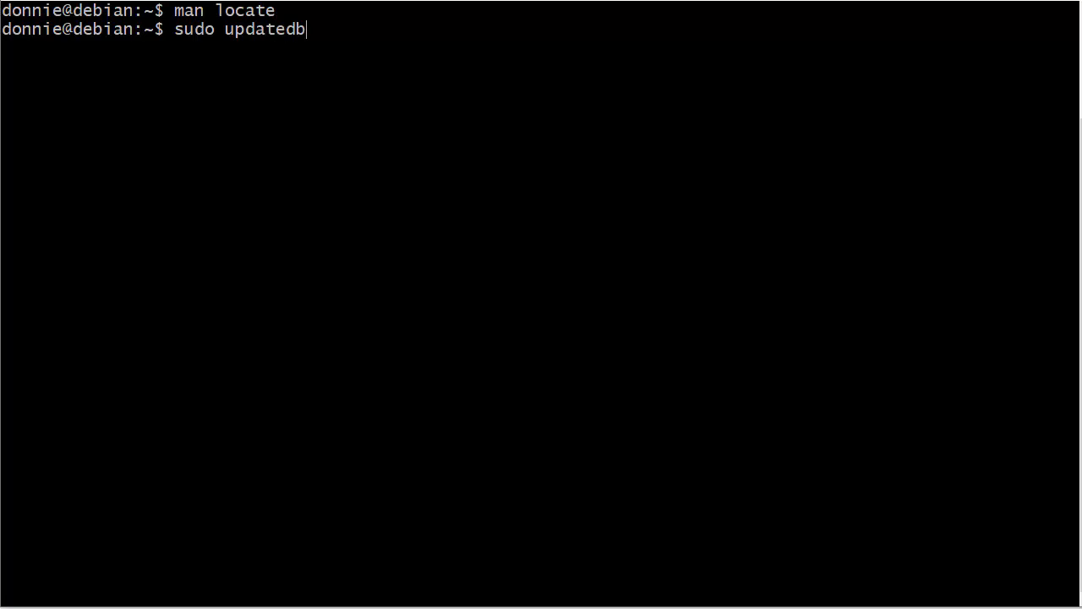
key(BackSpace)
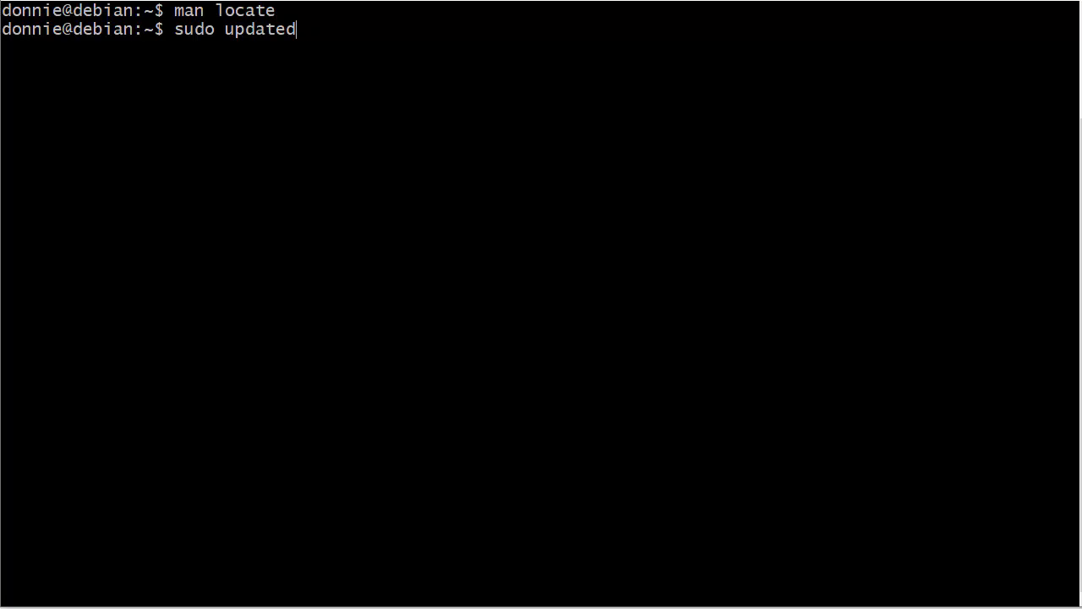
key(ctrl+u)
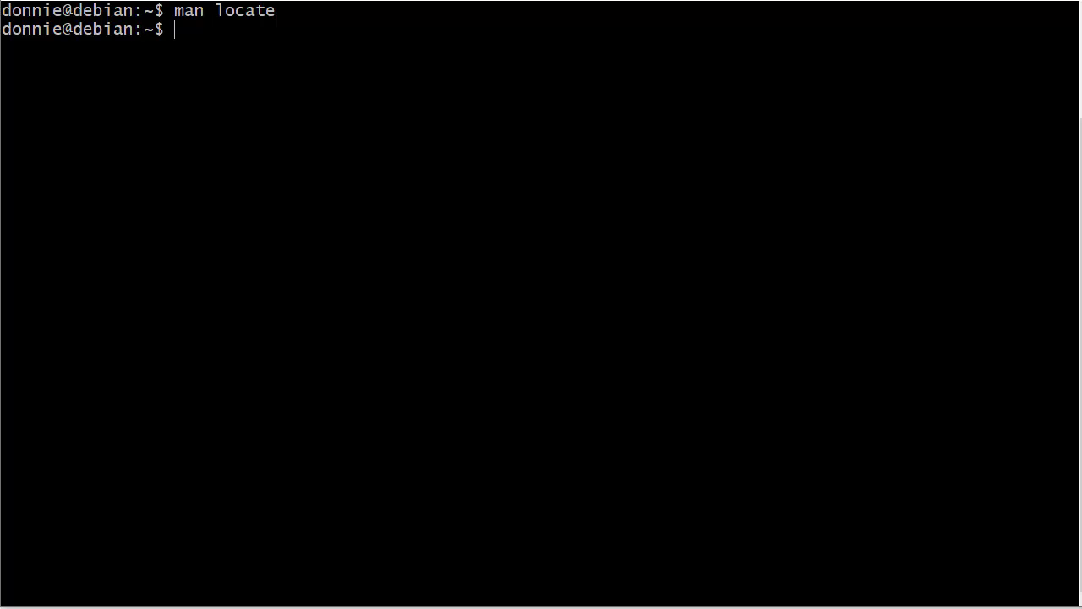
- Run 'locate *.c' and 'locate -i *.c' to list C files, then clear the screen
text(l)
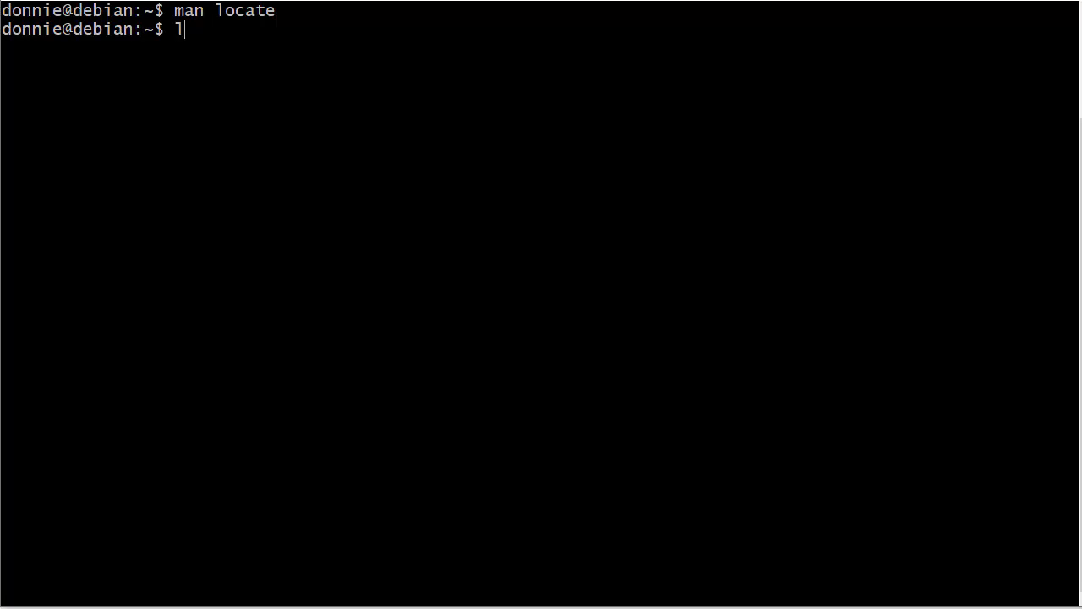
text(ocate *)
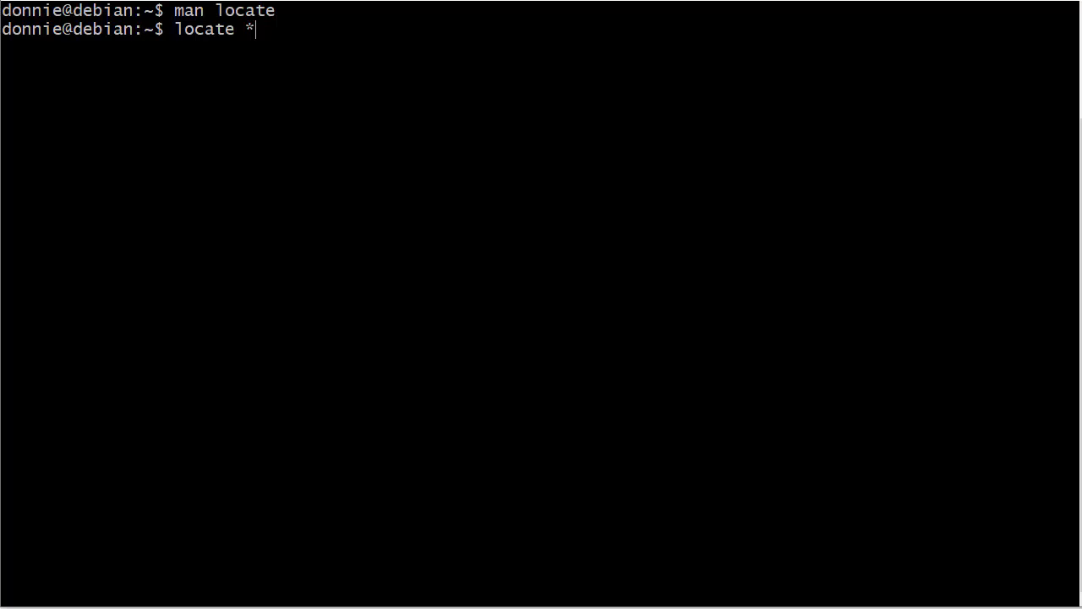
text(.c)
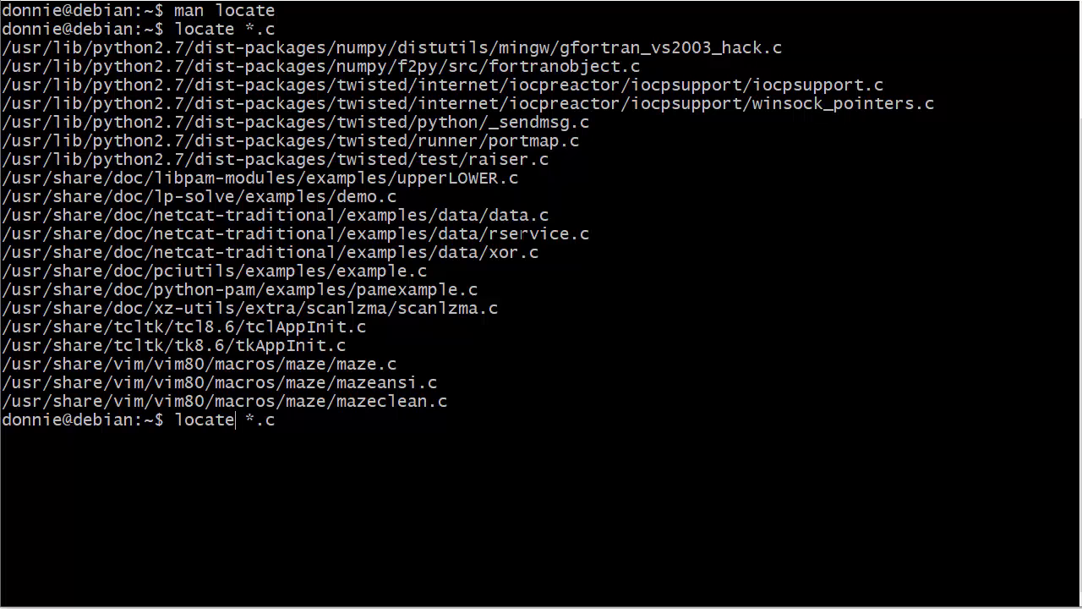
text(-i)
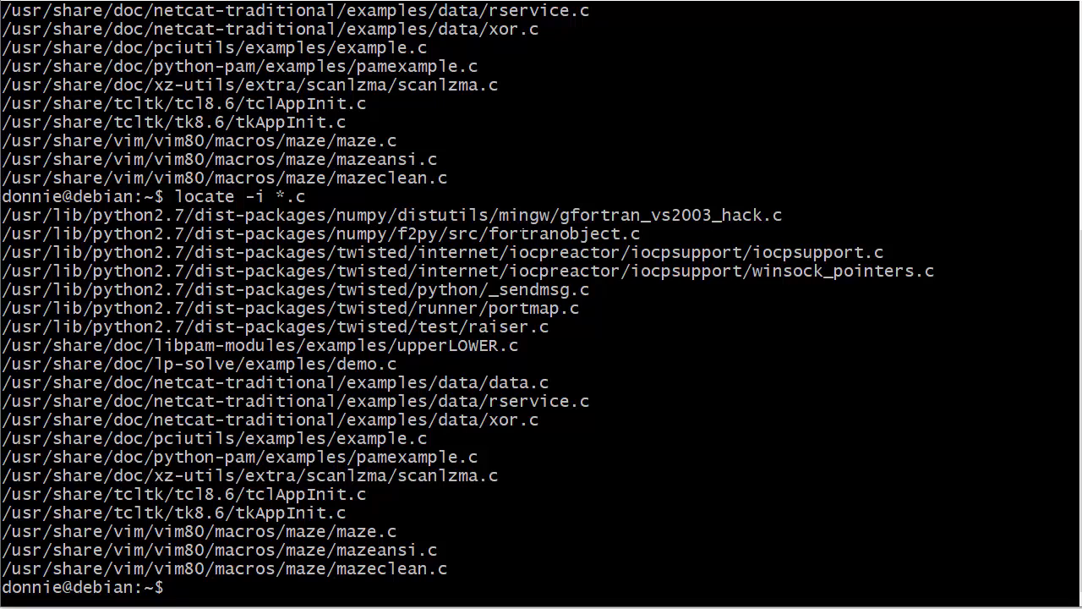
text(clear)
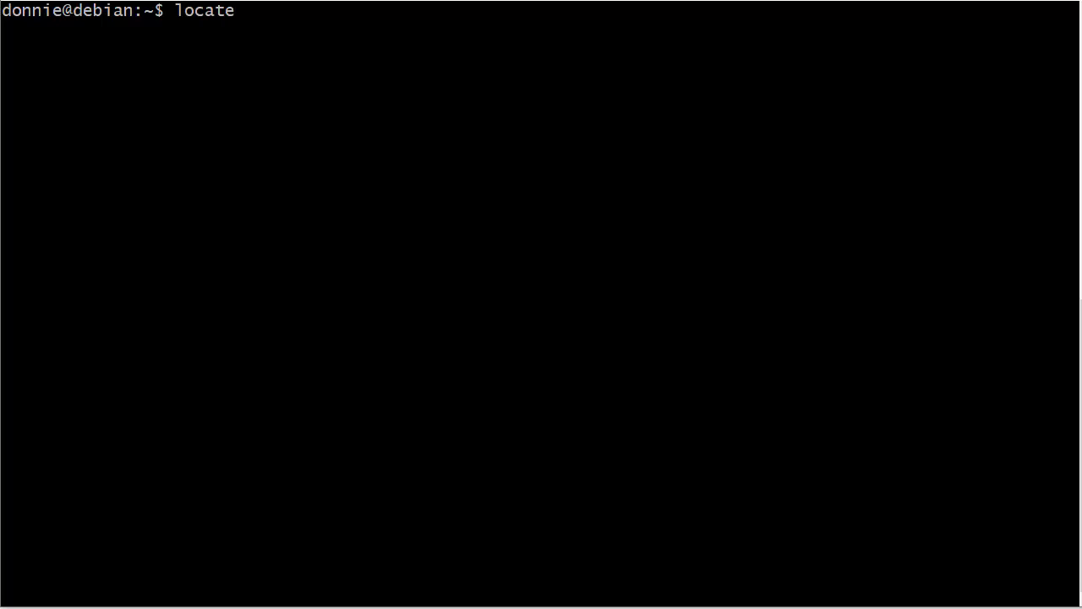
- Run 'locate passwd', highlight matches in the file names, then try -w and reopen man locate
text(passwd)
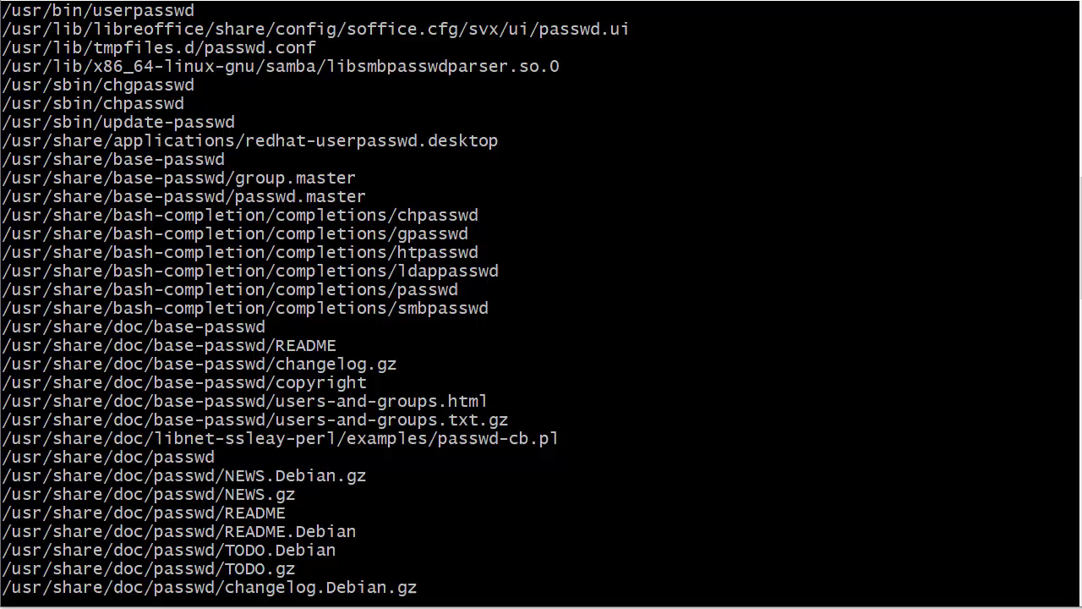
double_click(403, 65)
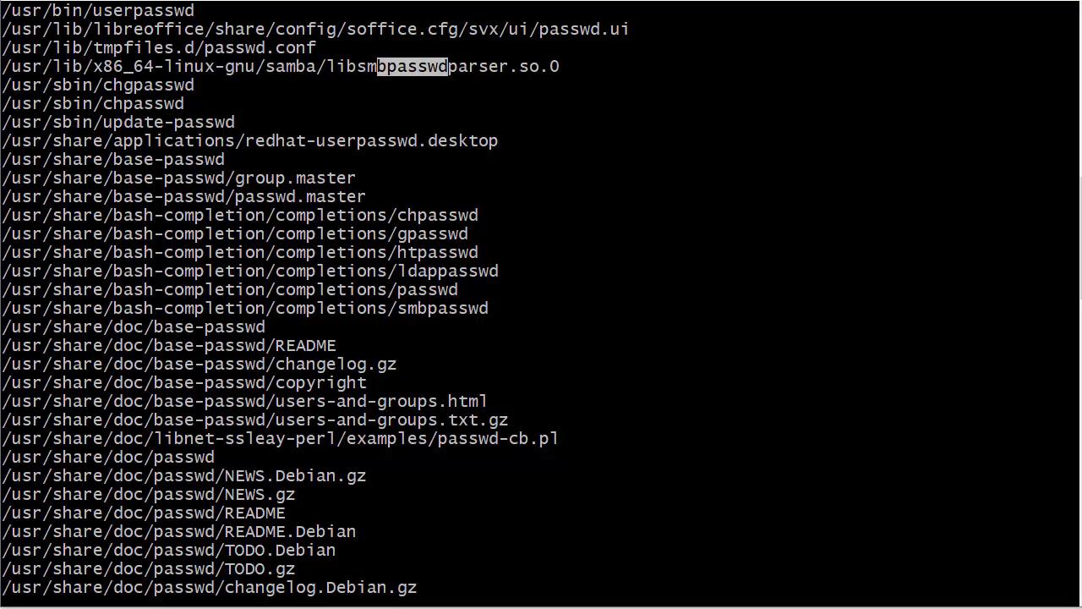
double_click(376, 140)
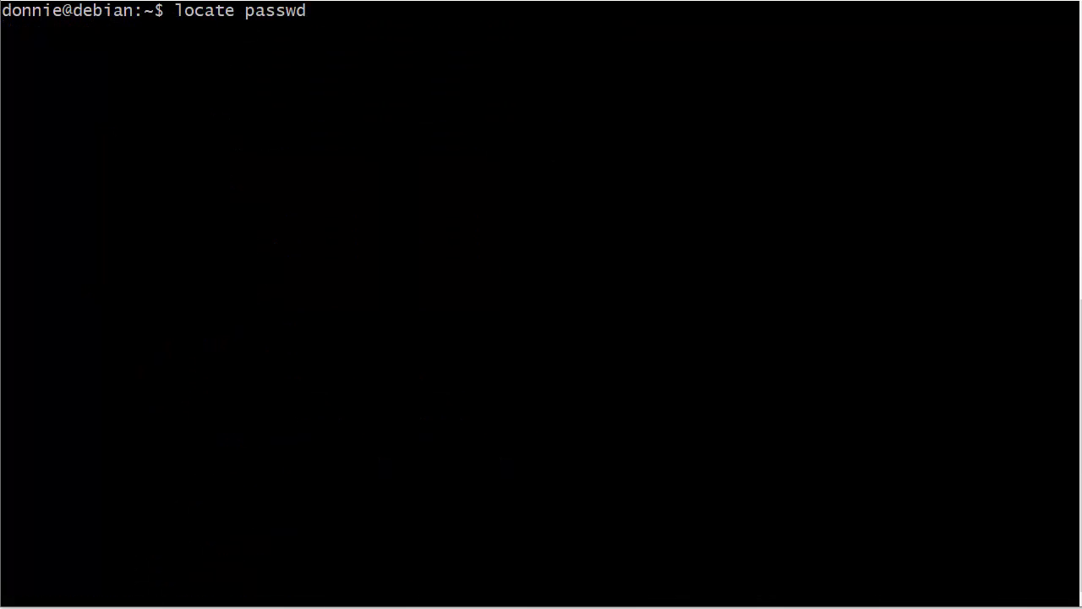
text(-w)
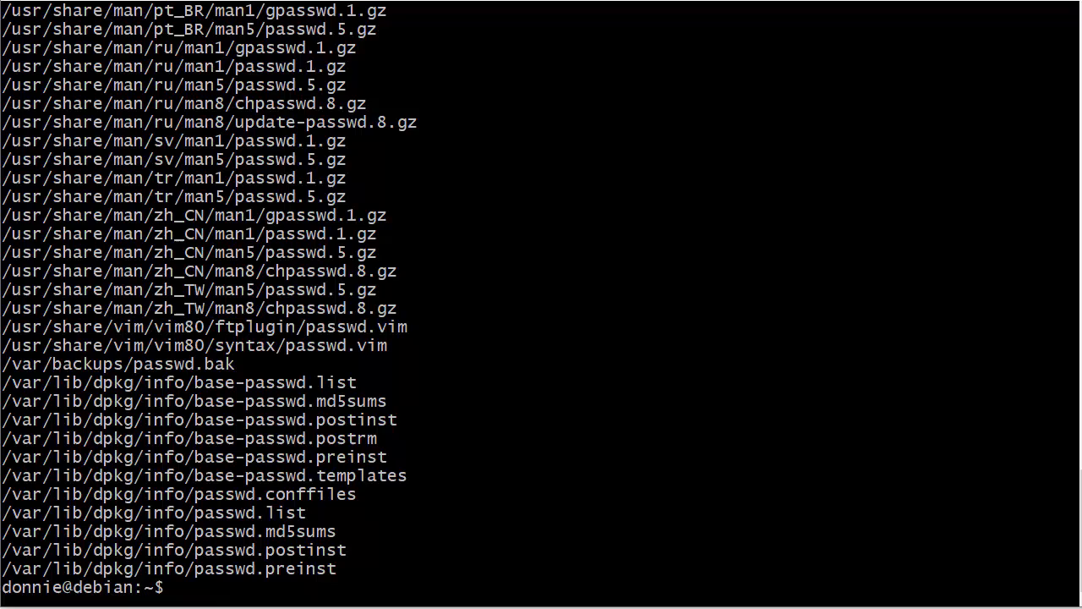
text(man locate)
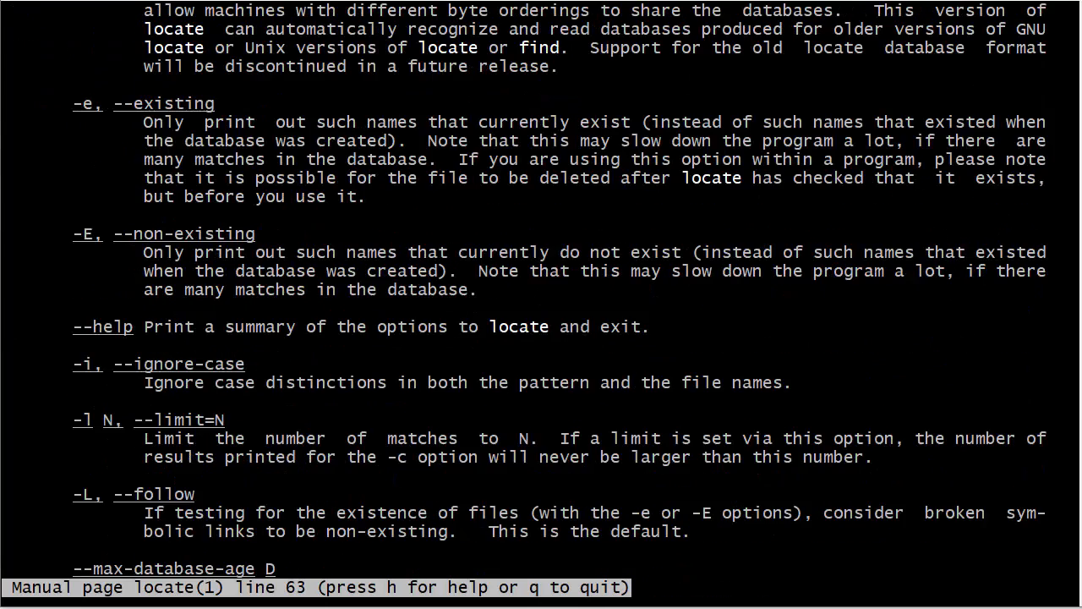
- Scroll the locate manual to the -w, --wholename entry, then quit it
scroll(down, 3)
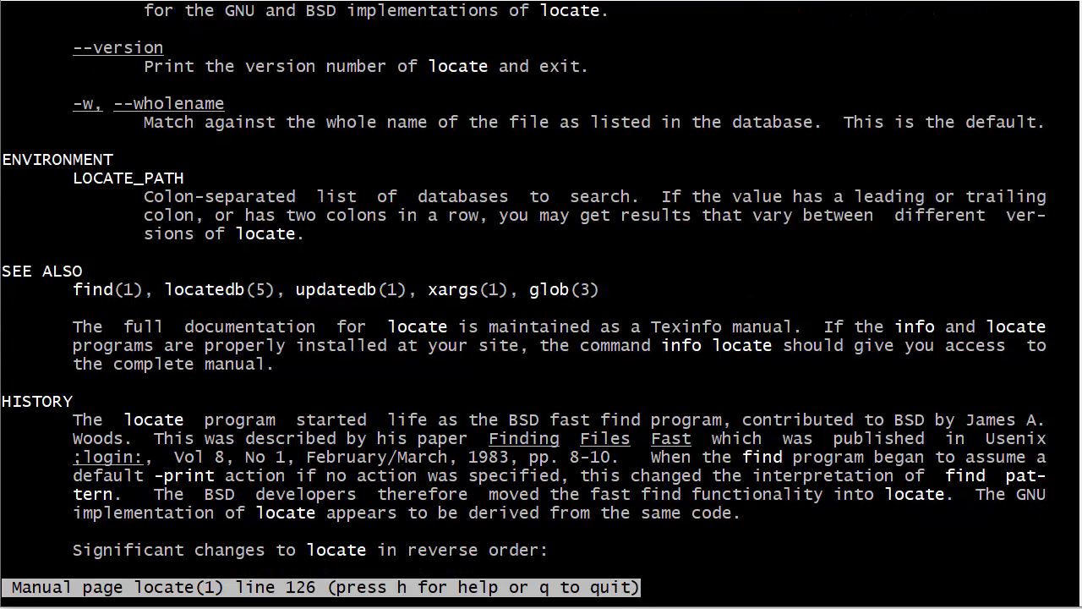
key(q)
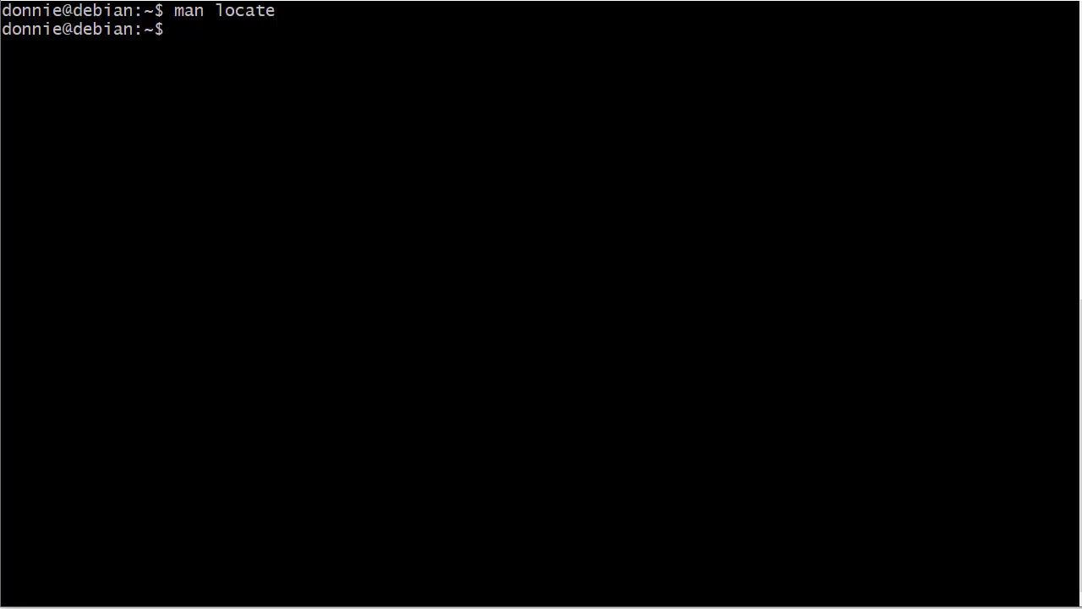
- Enter 'locate -S' at the prompt to request database statistics, without running it yet
text(loc)
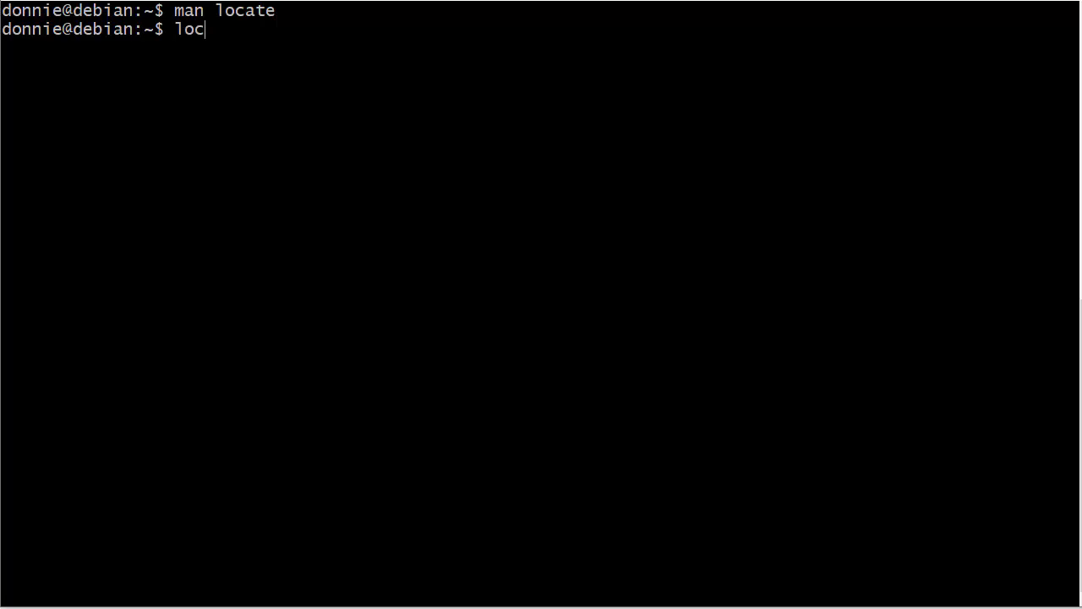
text(ate -S)
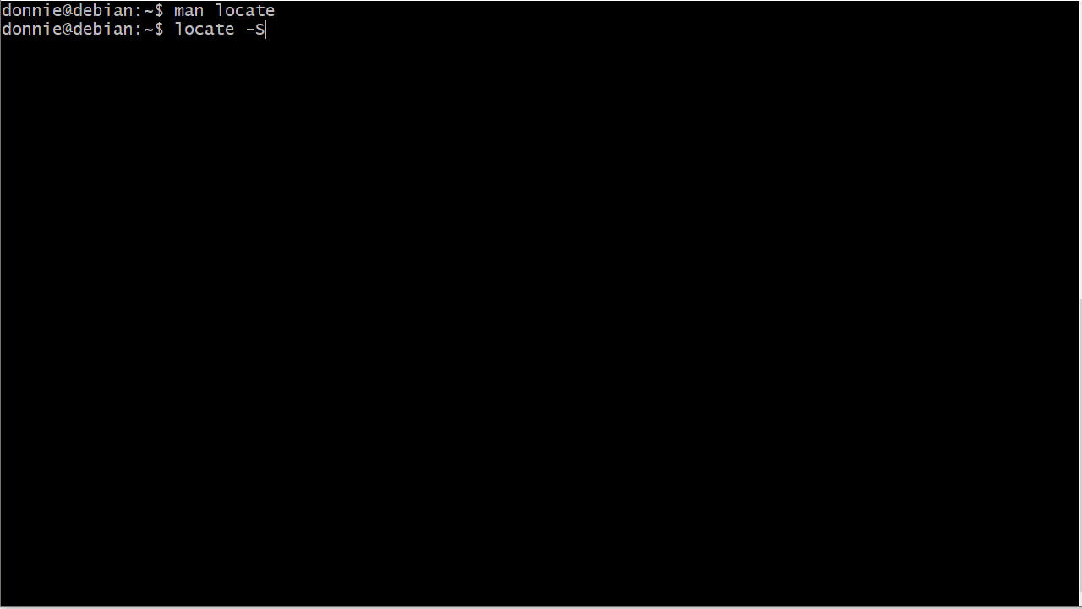